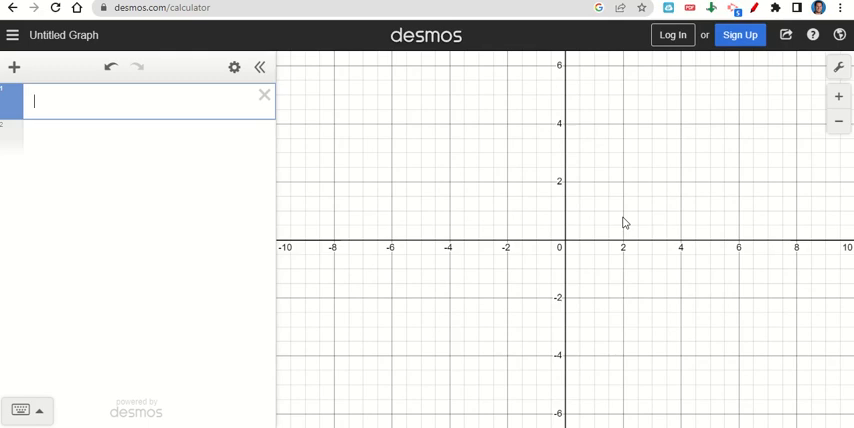
pyautogui.moveTo(308, 144)
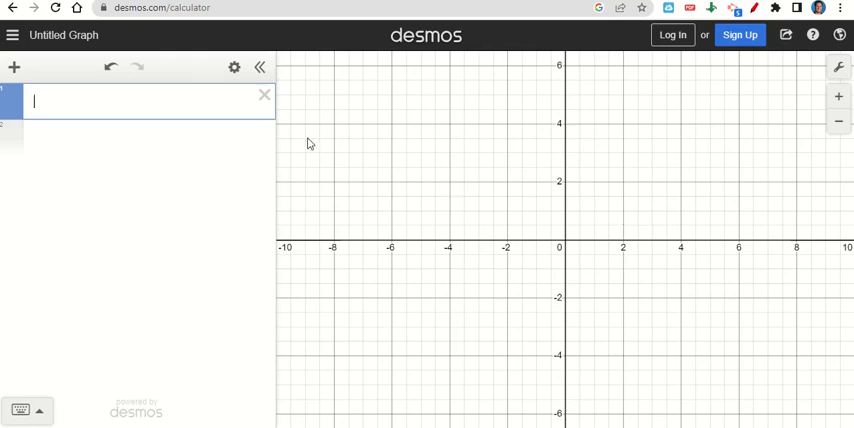
pyautogui.write('x = -')
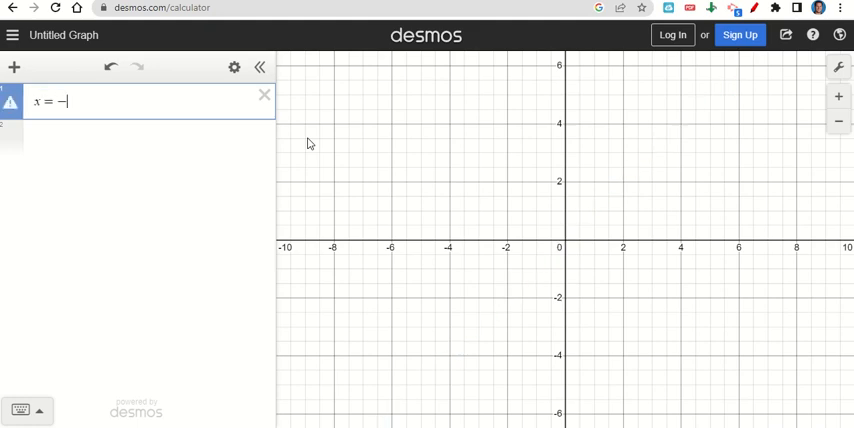
pyautogui.write('7')
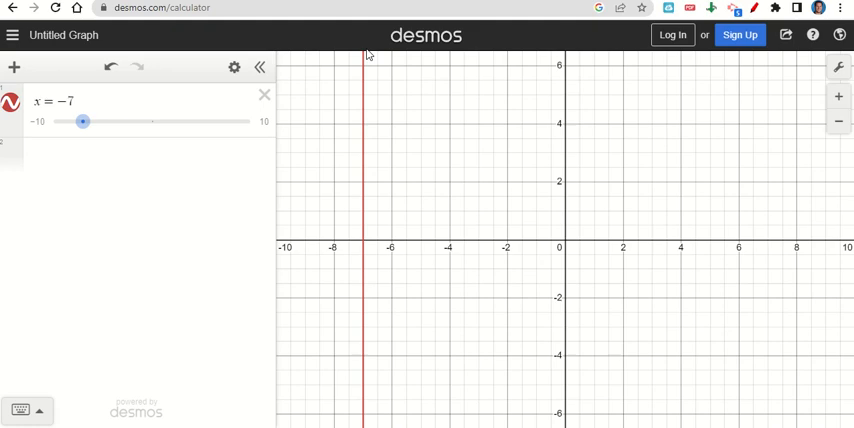
pyautogui.moveTo(360, 252)
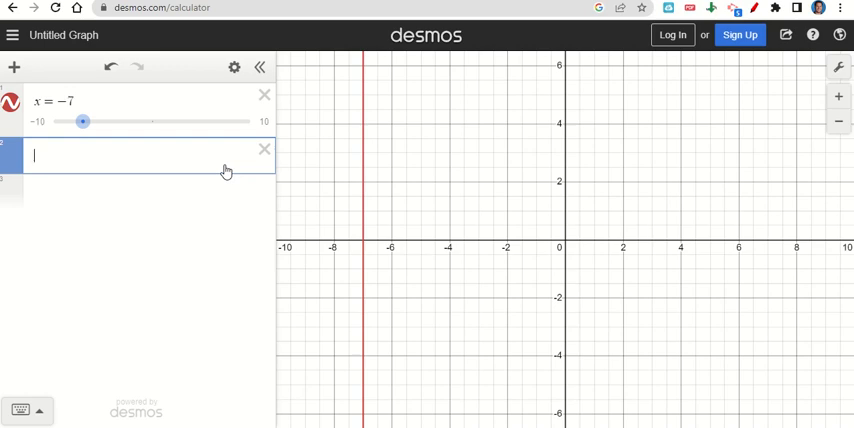
pyautogui.write('y=3')
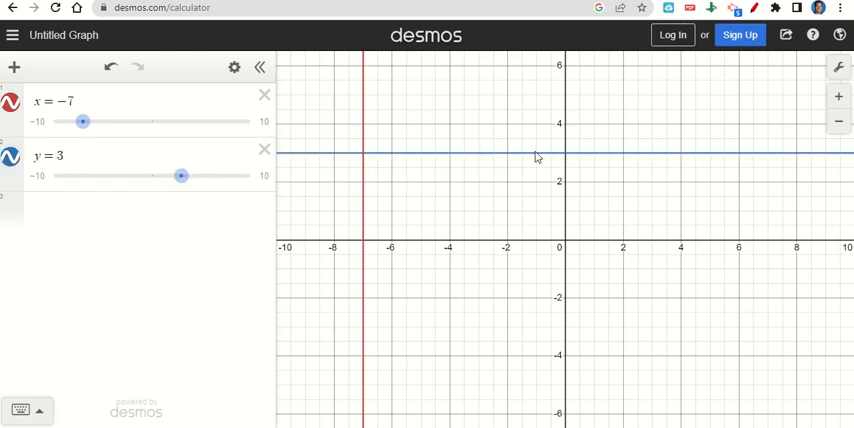
pyautogui.moveTo(536, 226)
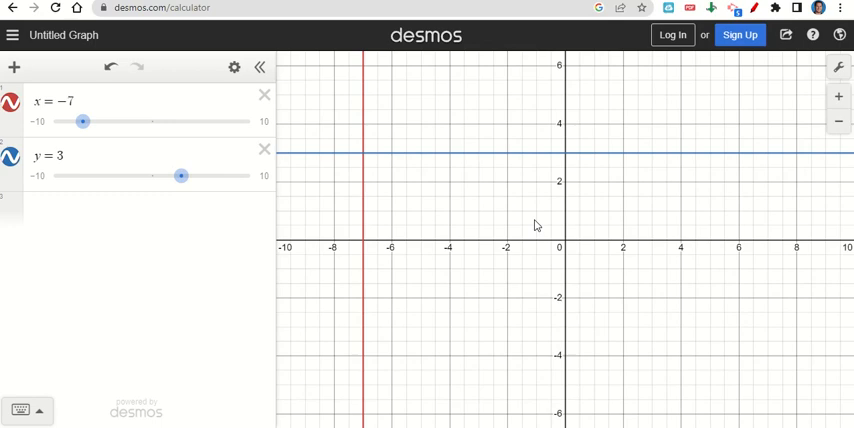